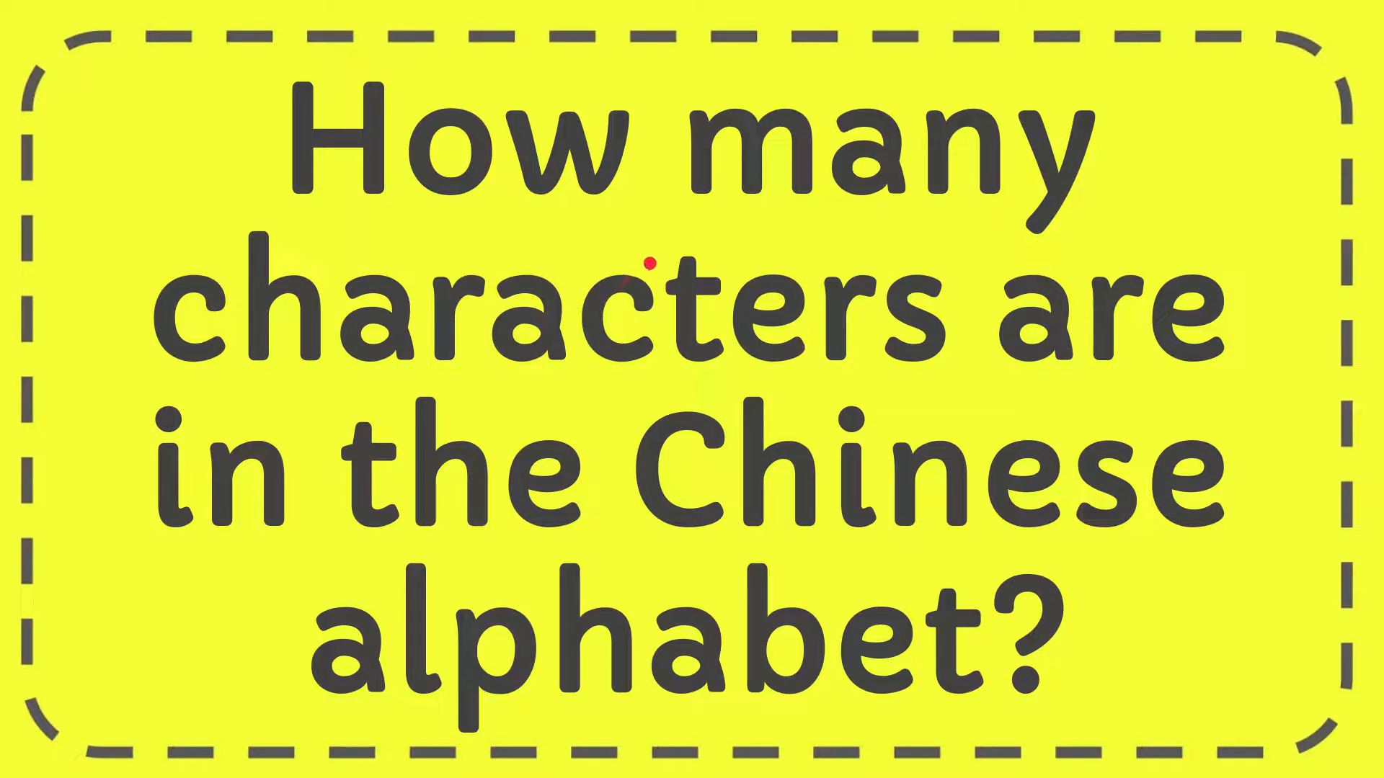
{"action": "mouse_move", "coordinate": [622, 637]}
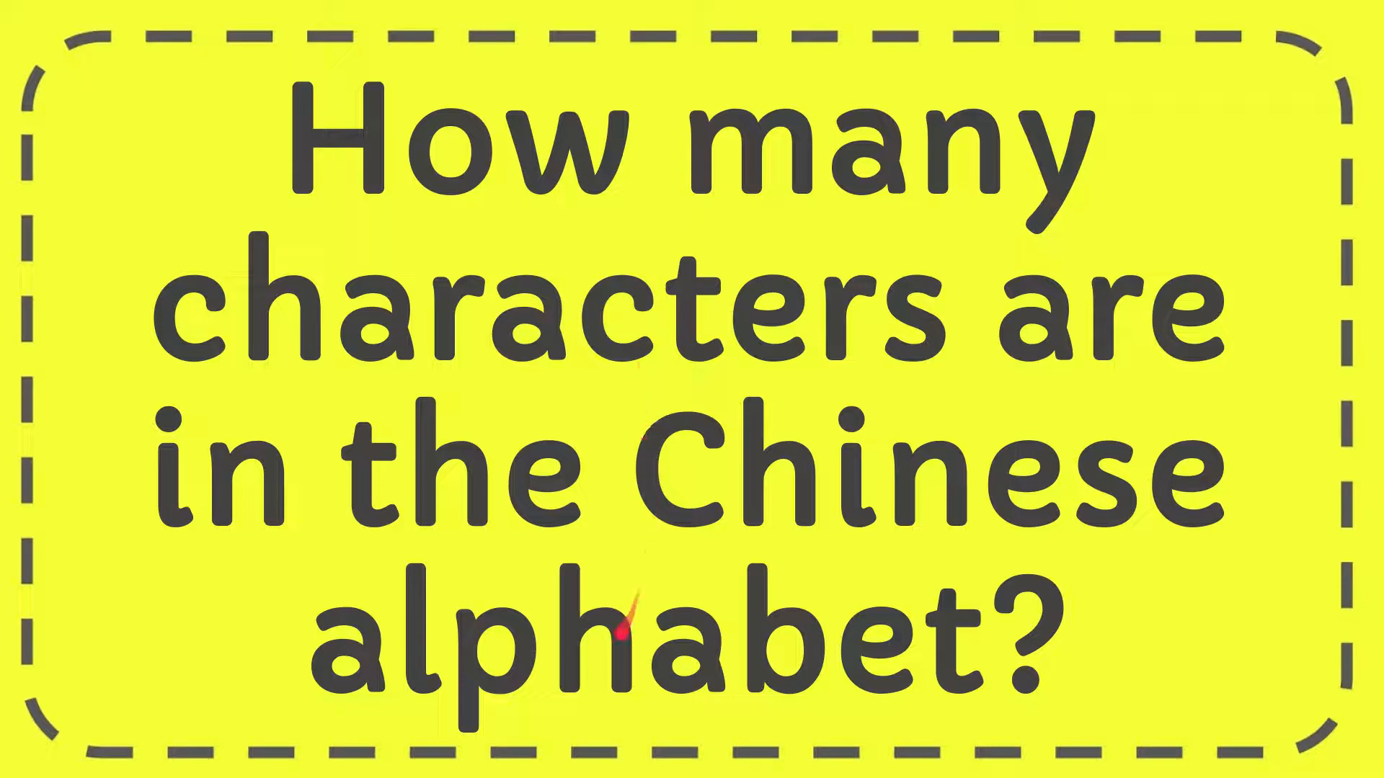